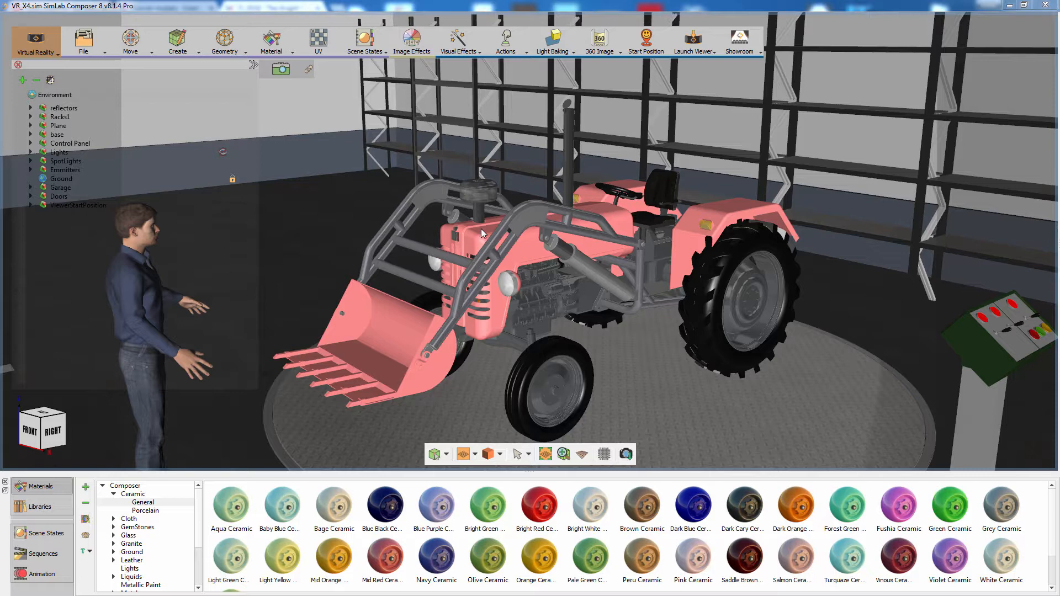
{"action": "mouse_move", "coordinate": [496, 151]}
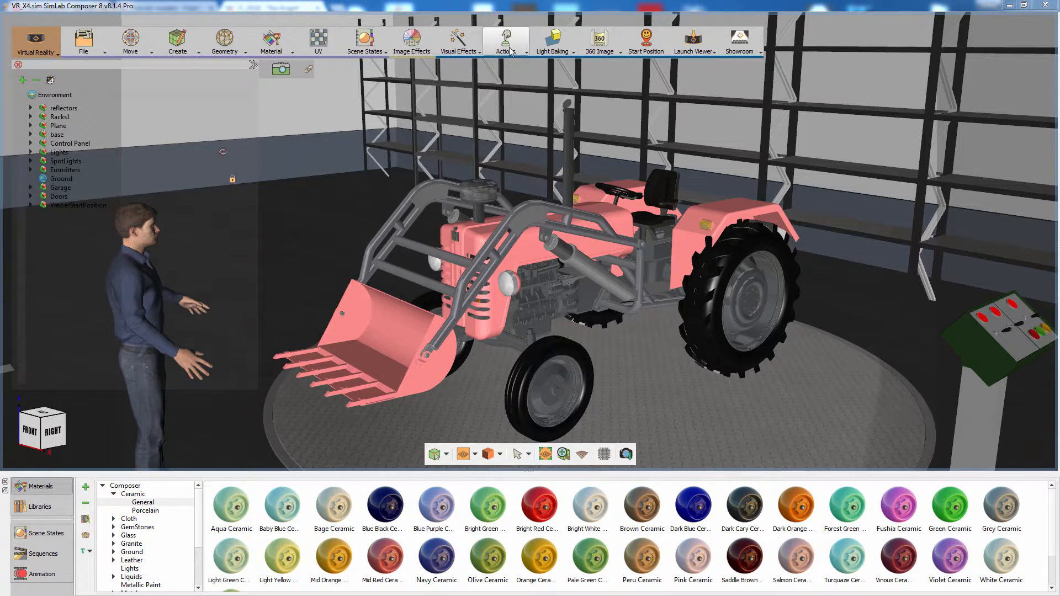
Make the Bucket node a grabbable sequence driven by Loader, with scaling factor 1.
{"action": "left_click", "coordinate": [504, 42]}
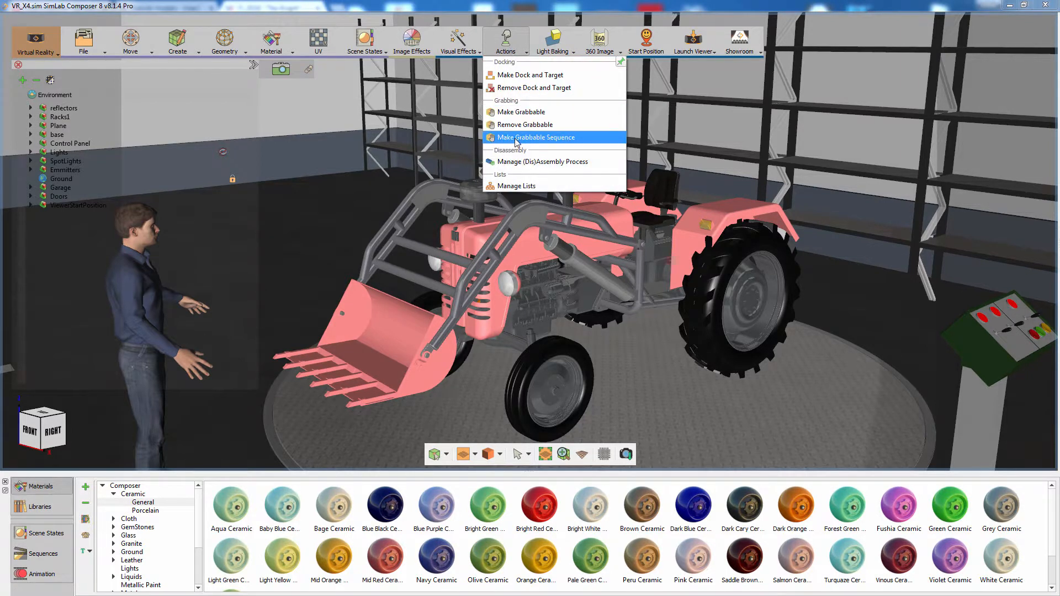
{"action": "left_click", "coordinate": [536, 138]}
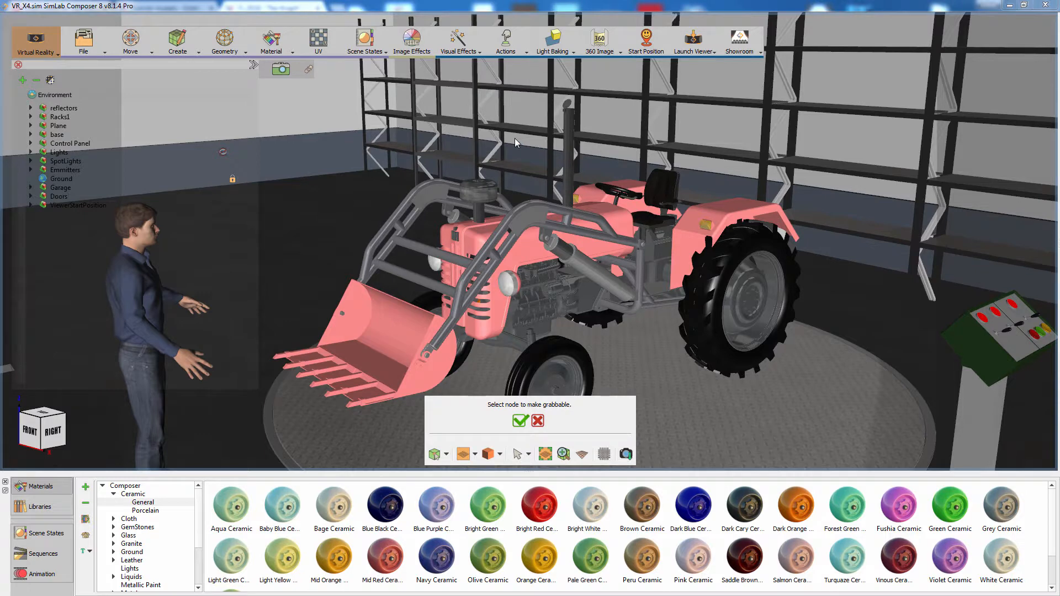
{"action": "left_click", "coordinate": [371, 318]}
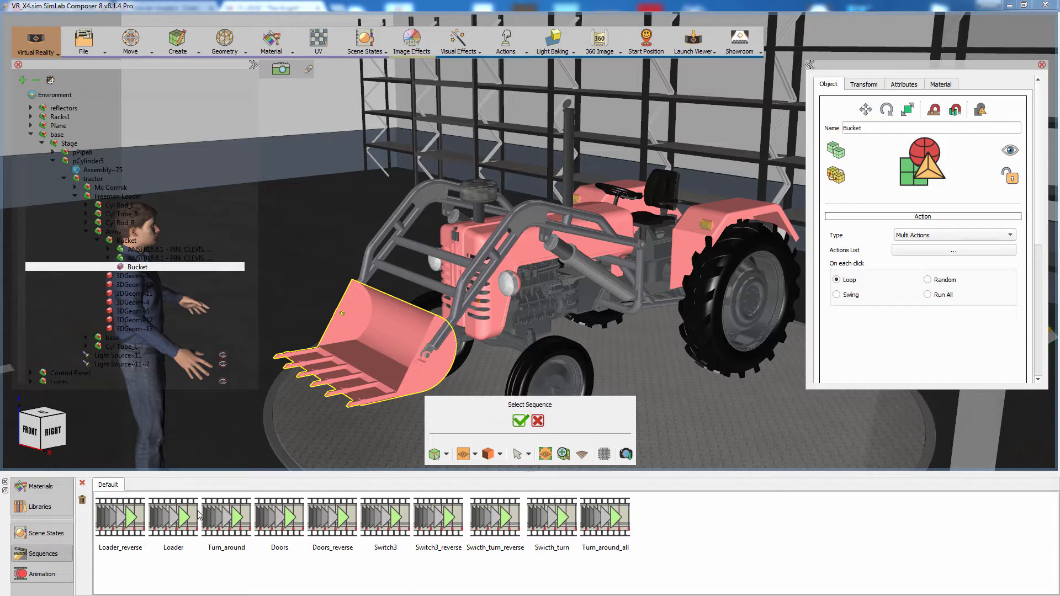
{"action": "left_click", "coordinate": [173, 515]}
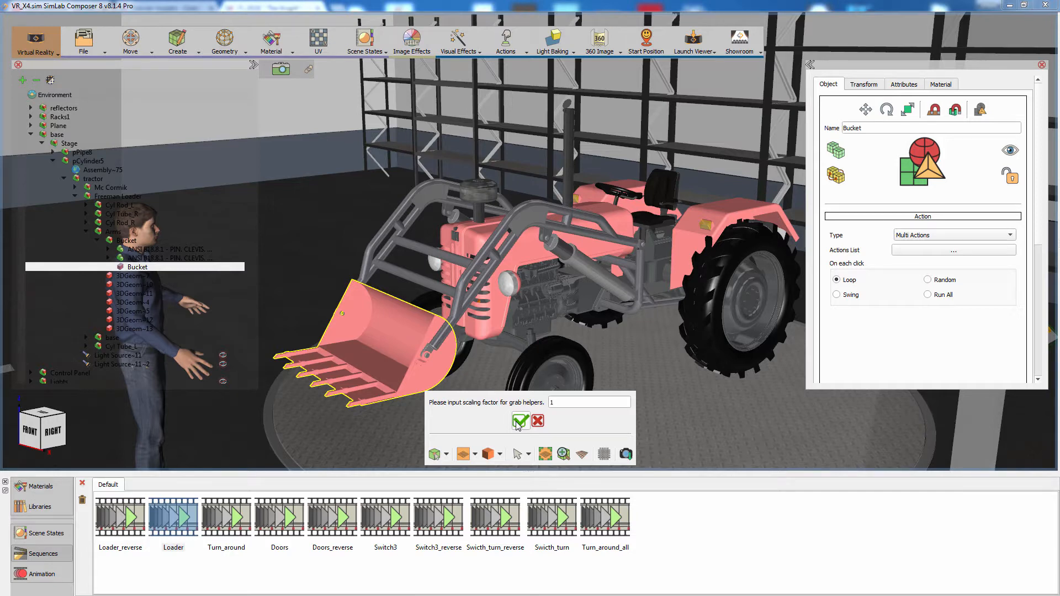
{"action": "left_click", "coordinate": [521, 421]}
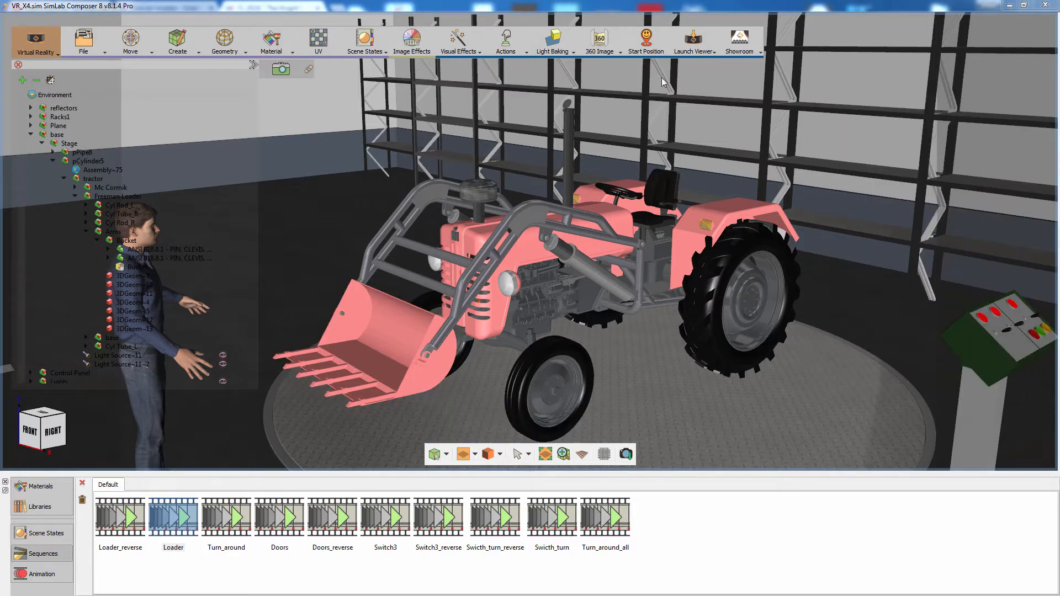
{"action": "left_click", "coordinate": [693, 42]}
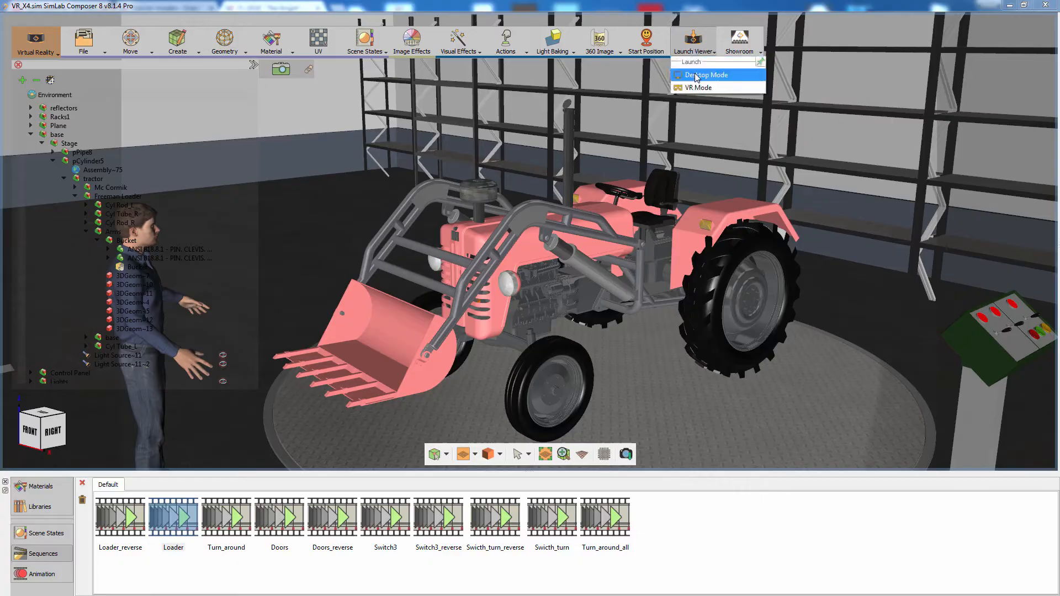
{"action": "left_click", "coordinate": [705, 75]}
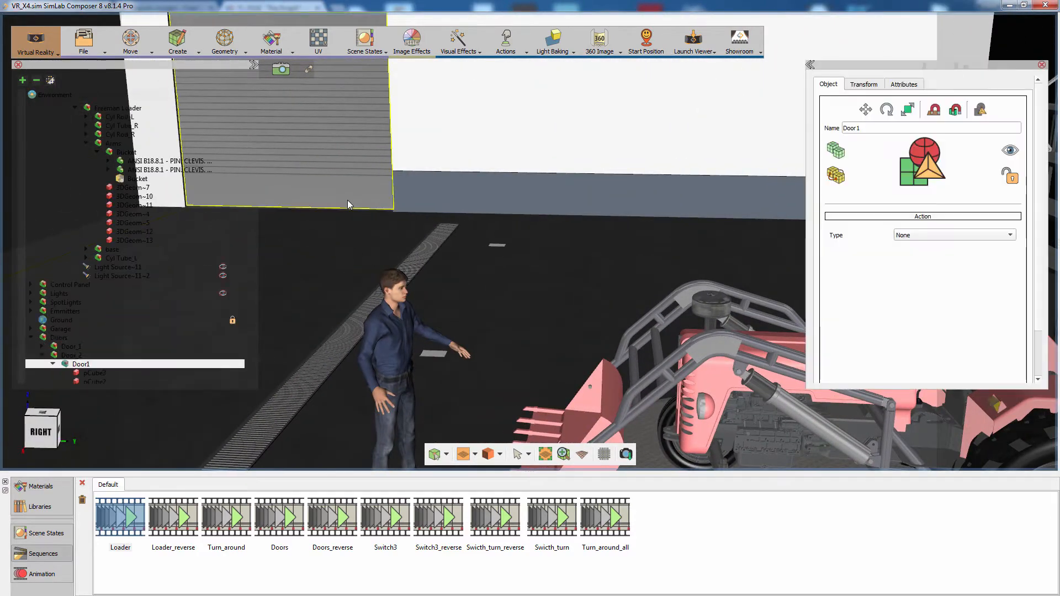
Make Door1 a grabbable sequence driven by the Doors sequence.
{"action": "left_click", "coordinate": [505, 41]}
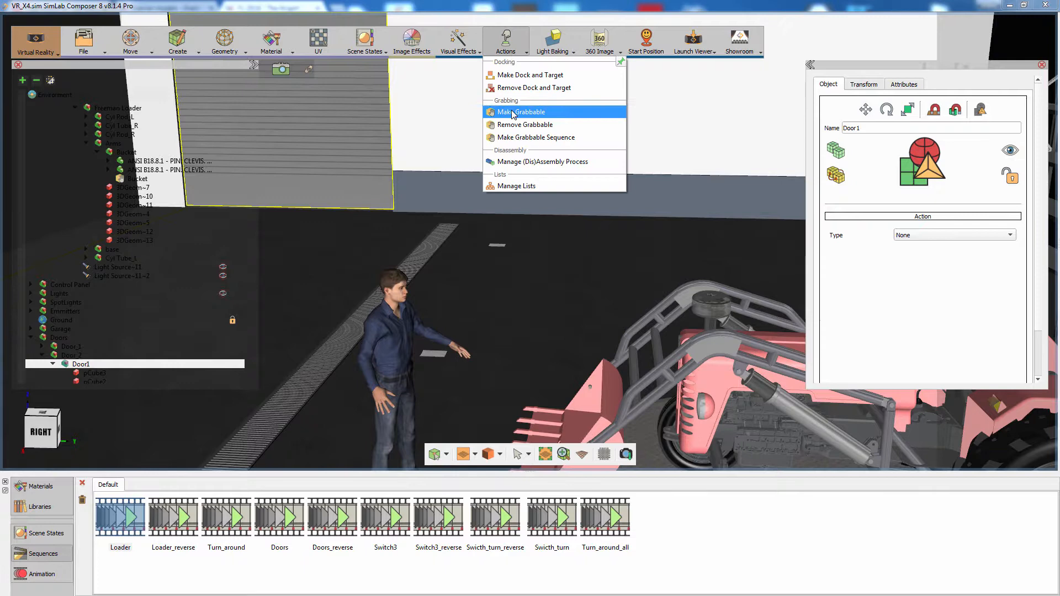
{"action": "left_click", "coordinate": [519, 112]}
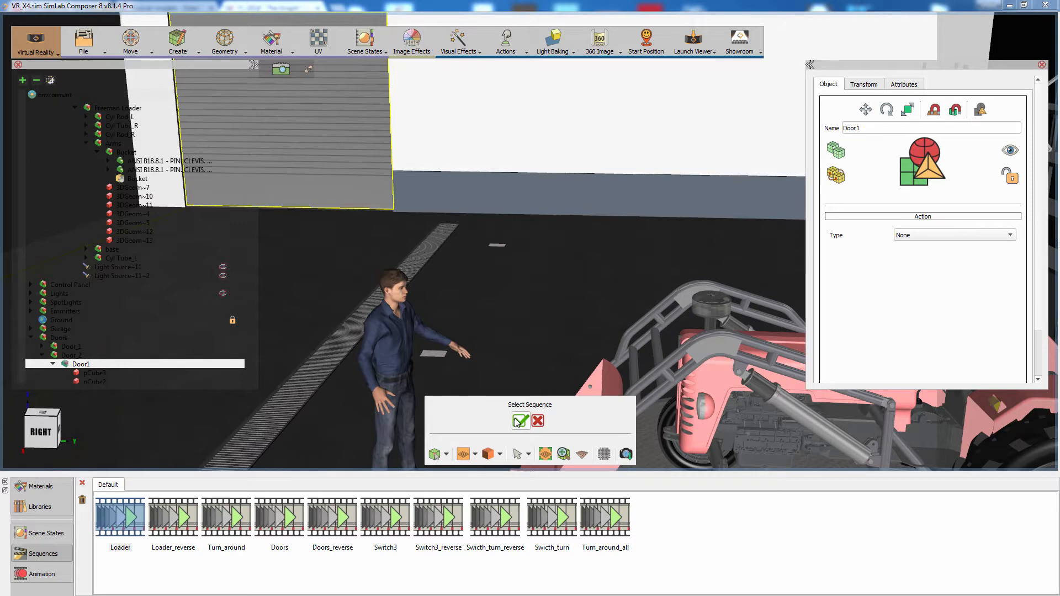
{"action": "left_click", "coordinate": [279, 518]}
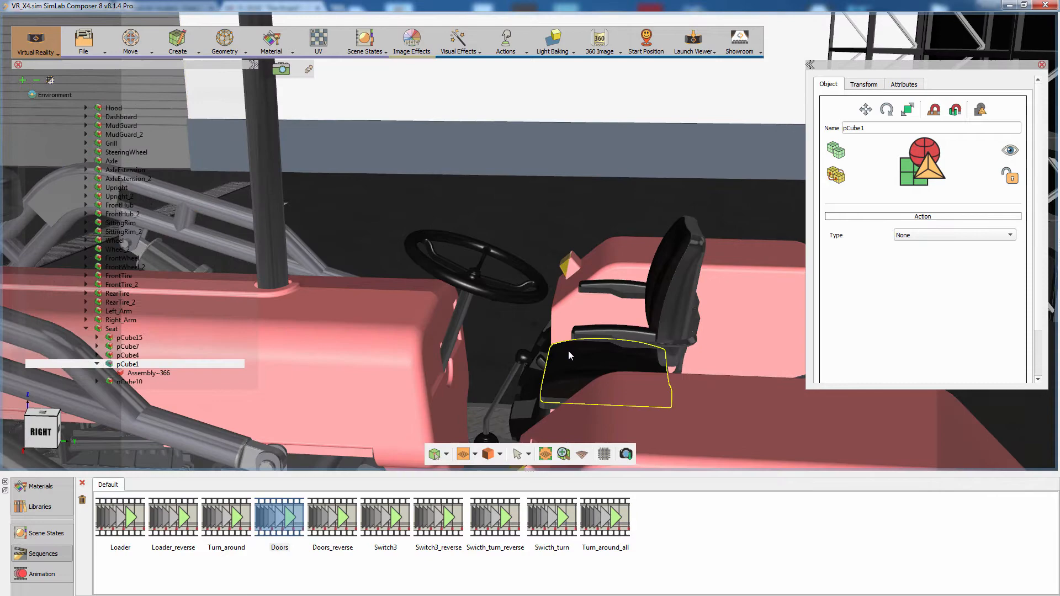
Select the seat and keyframe it raised at frame 30 on the animation timeline.
{"action": "left_click", "coordinate": [112, 329]}
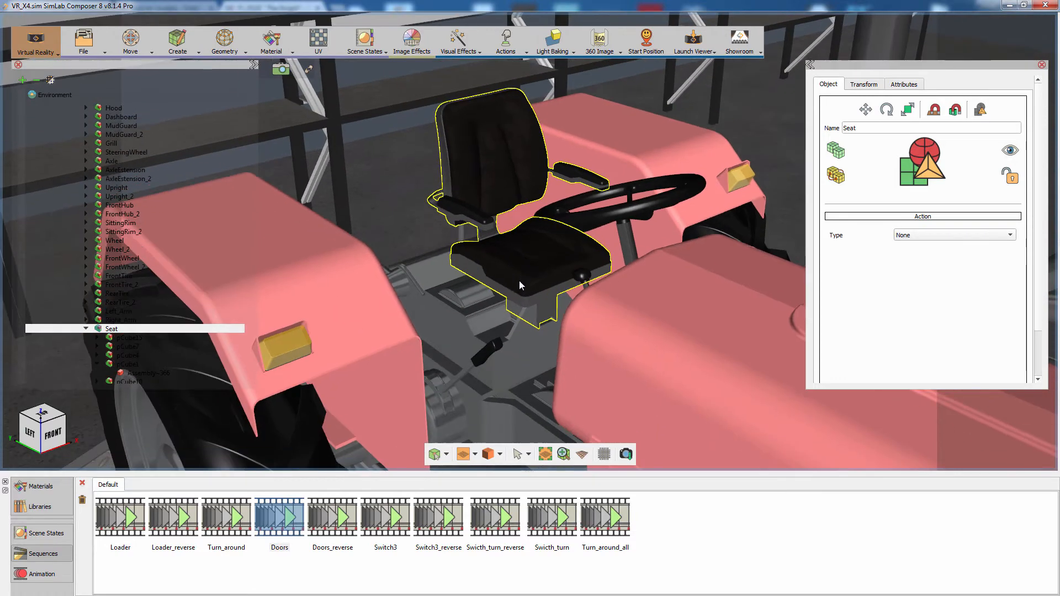
{"action": "left_click", "coordinate": [41, 574]}
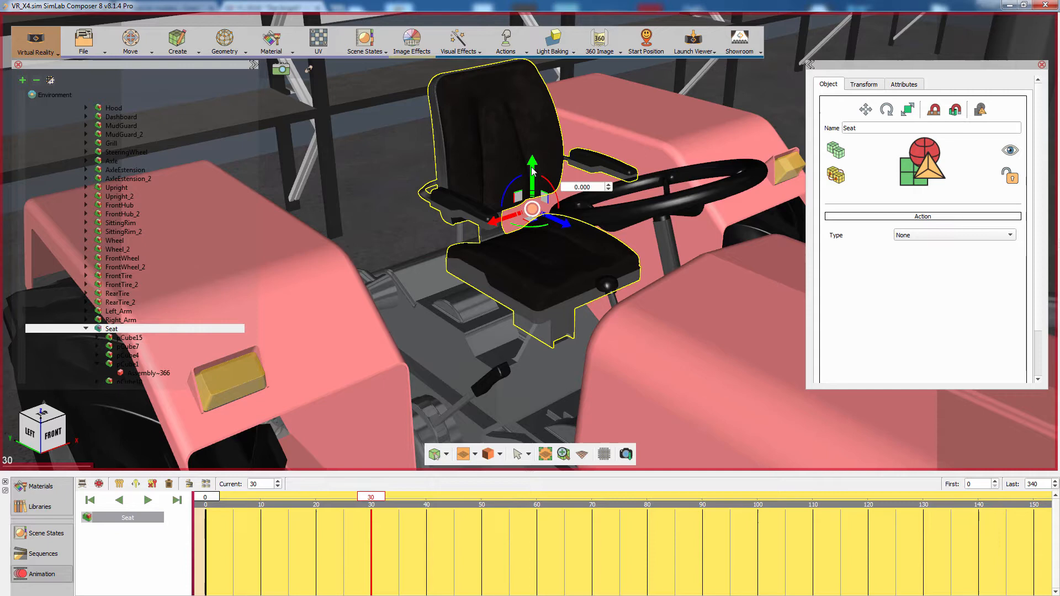
{"action": "left_click_drag", "start_coordinate": [532, 169], "coordinate": [532, 136]}
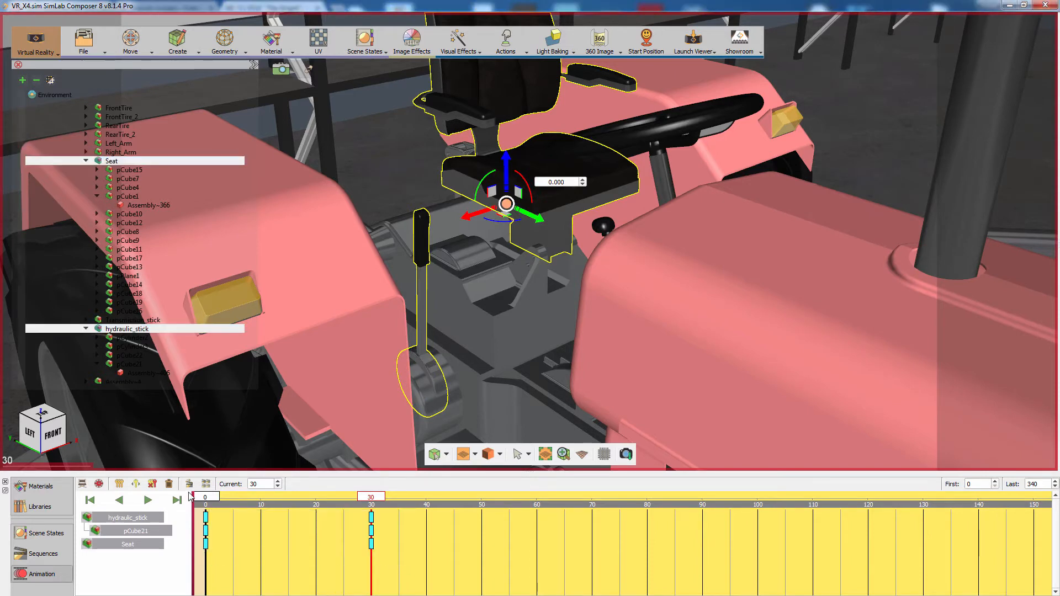
Create an animation sequence named 'Seat' and select the hydraulic stick.
{"action": "left_click", "coordinate": [189, 484]}
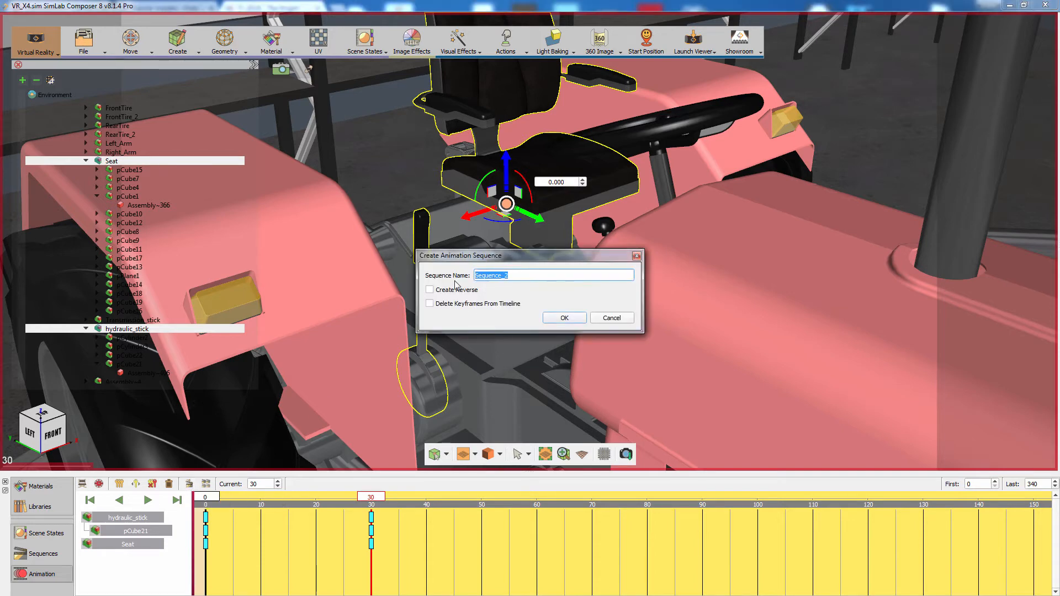
{"action": "type", "text": "Seat"}
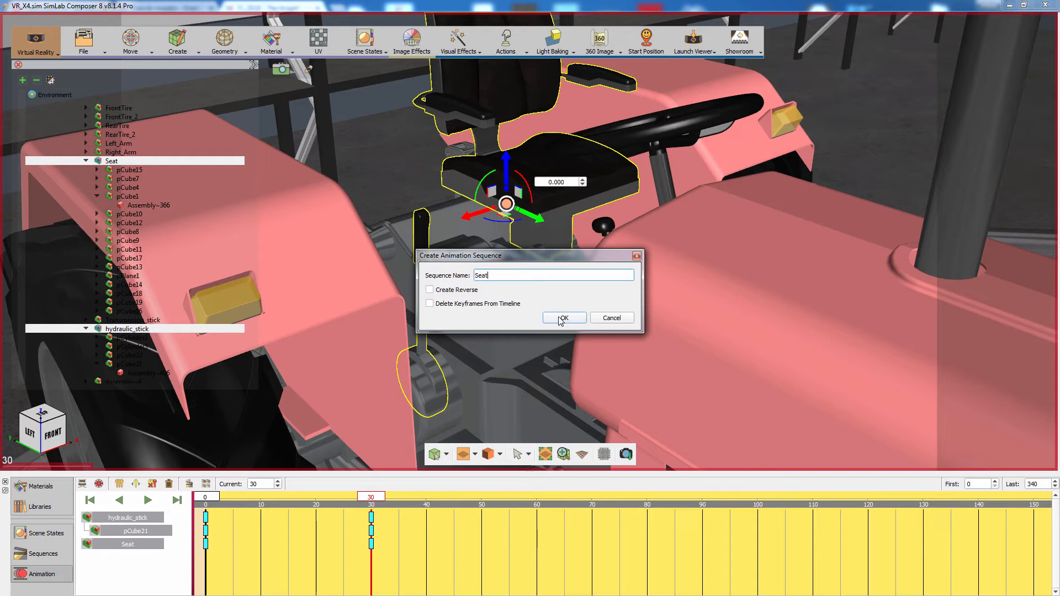
{"action": "left_click", "coordinate": [563, 318]}
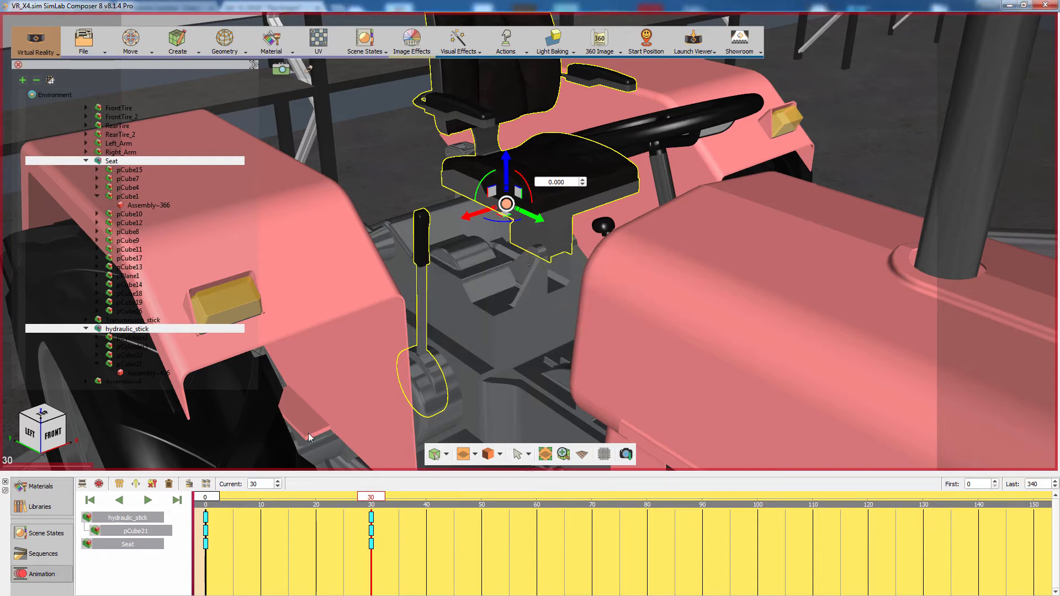
{"action": "left_click", "coordinate": [89, 501]}
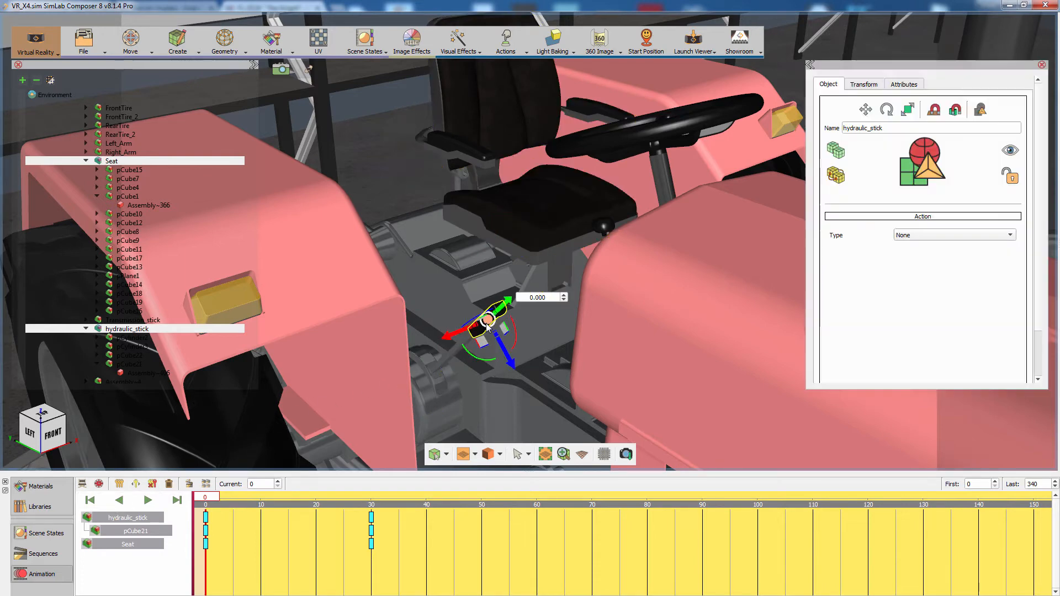
Make the stick grabbable with the Seat sequence and default scaling, then launch the viewer.
{"action": "left_click", "coordinate": [505, 42]}
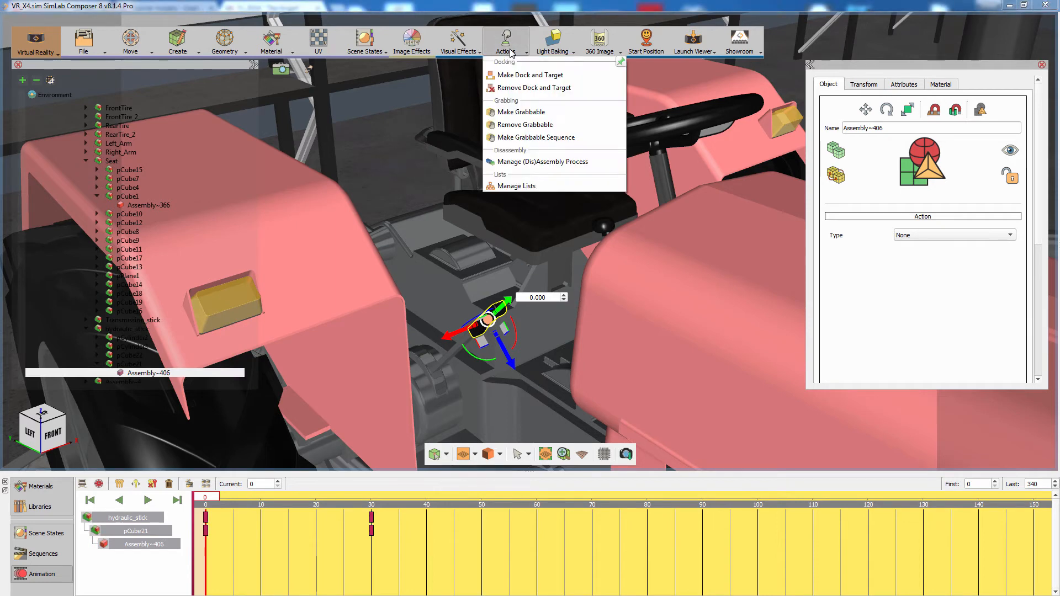
{"action": "left_click", "coordinate": [520, 111]}
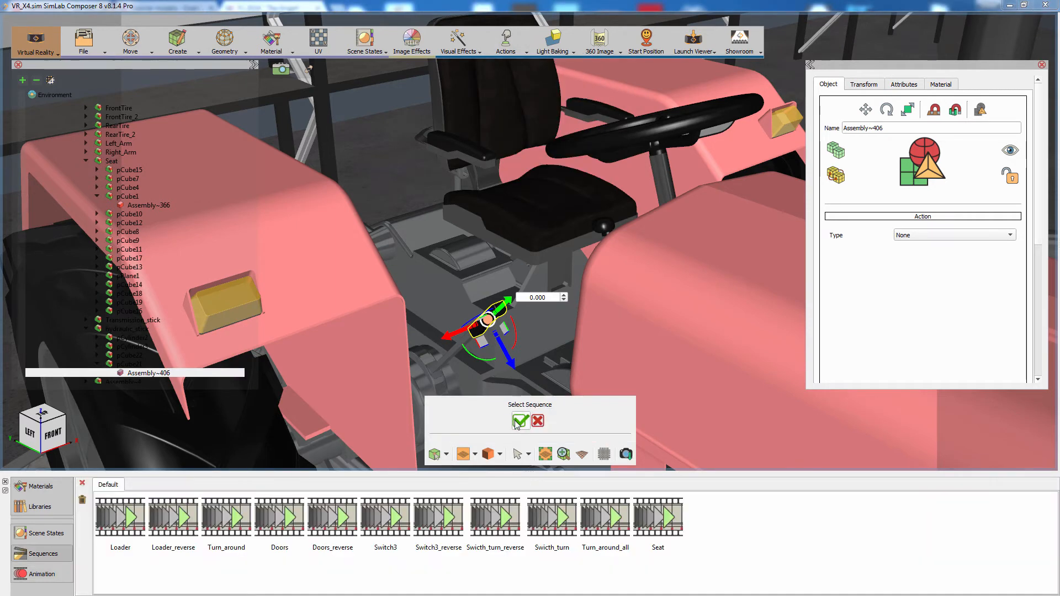
{"action": "left_click", "coordinate": [656, 520]}
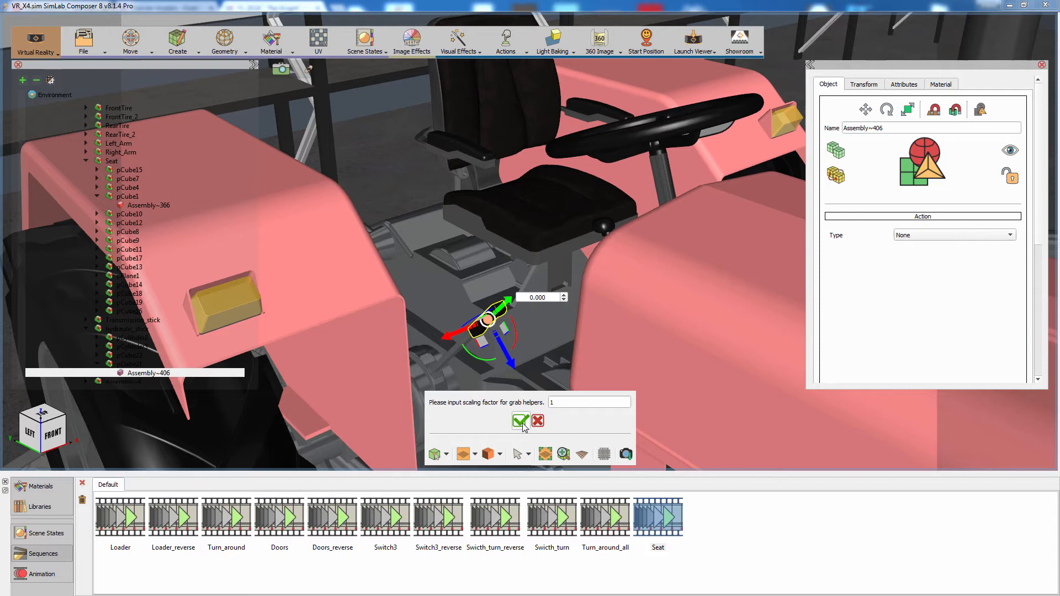
{"action": "left_click", "coordinate": [521, 421]}
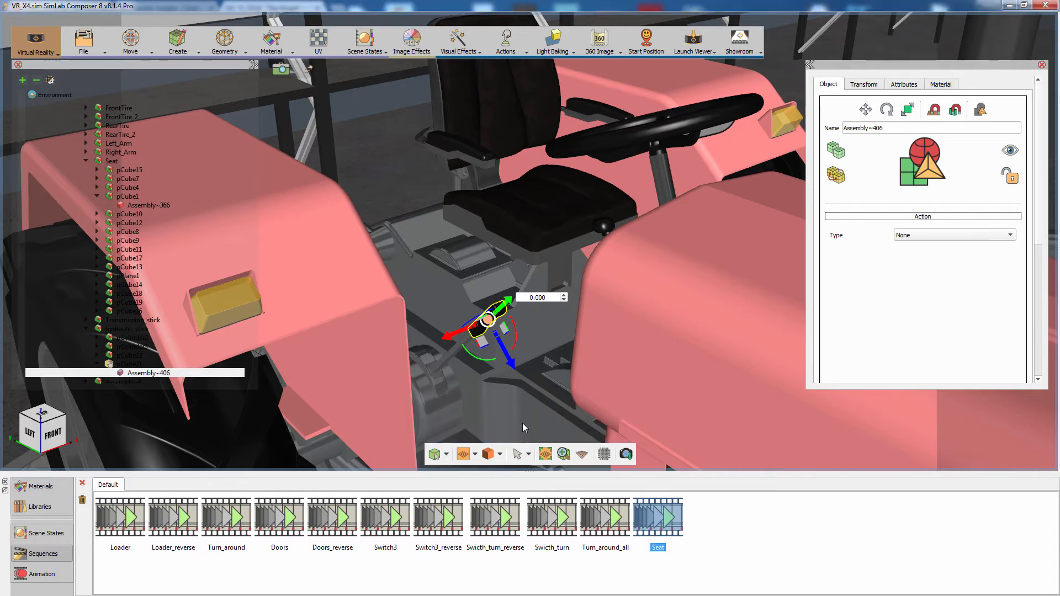
{"action": "mouse_move", "coordinate": [592, 126]}
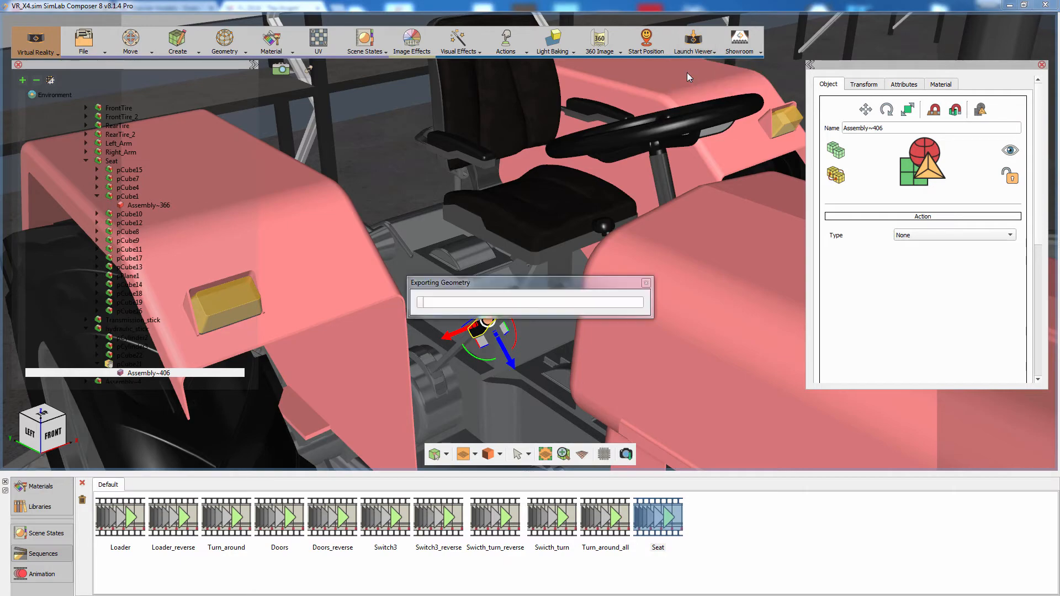
{"action": "left_click", "coordinate": [695, 42]}
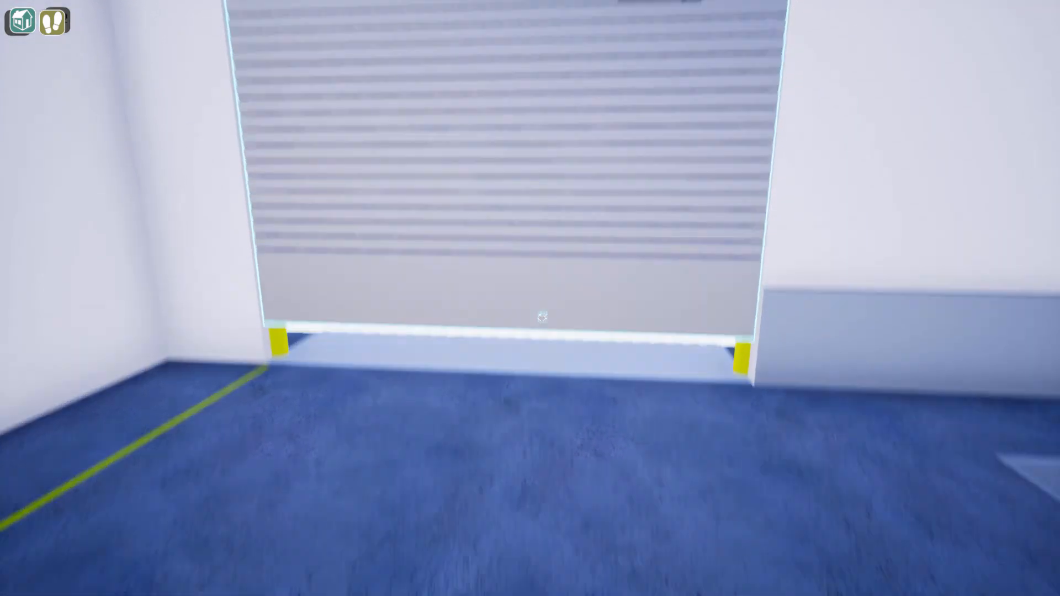